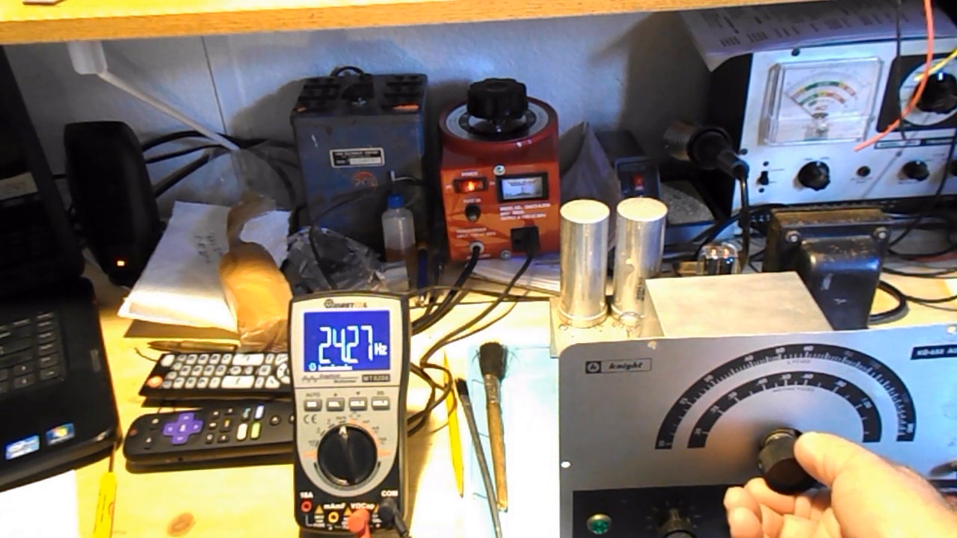
left_click_drag(786, 448, 777, 433)
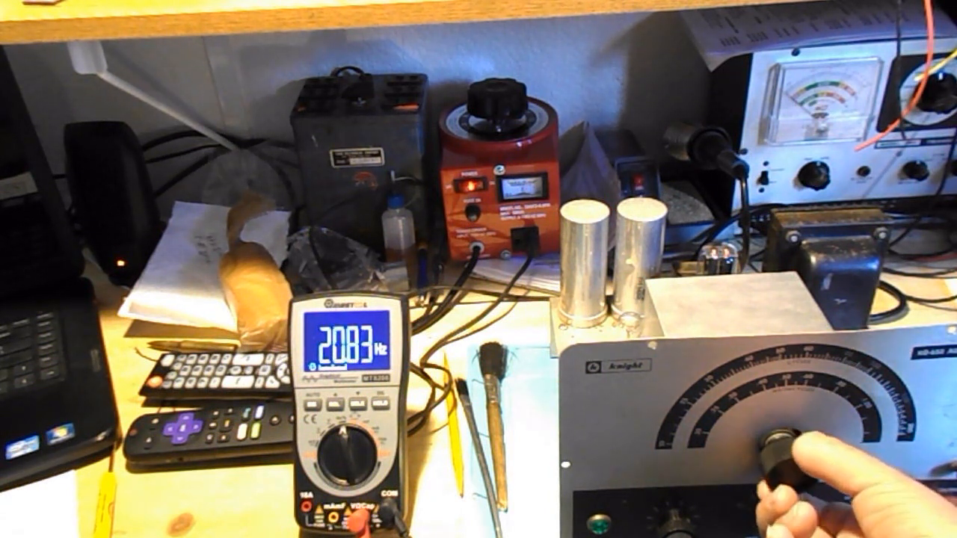
left_click_drag(793, 457, 778, 441)
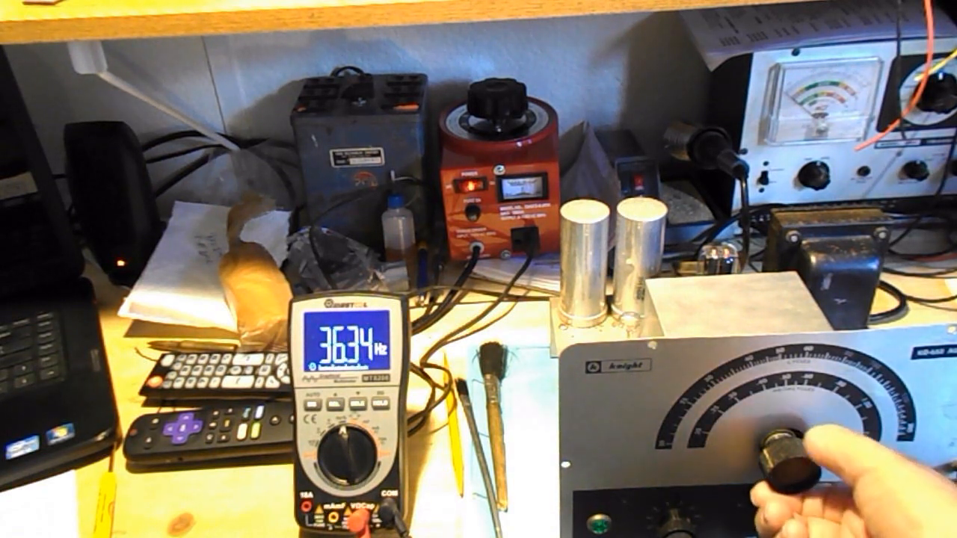
left_click_drag(808, 464, 763, 449)
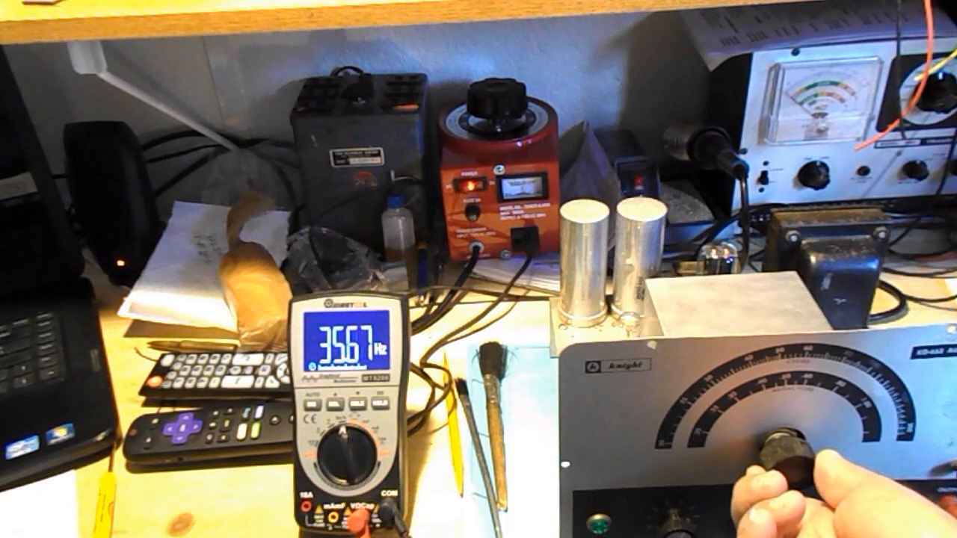
left_click_drag(785, 457, 778, 441)
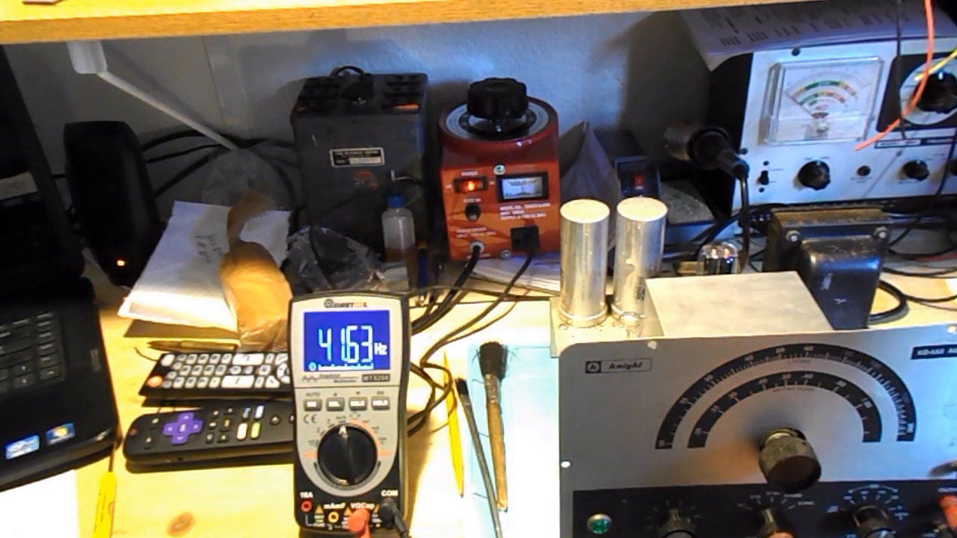